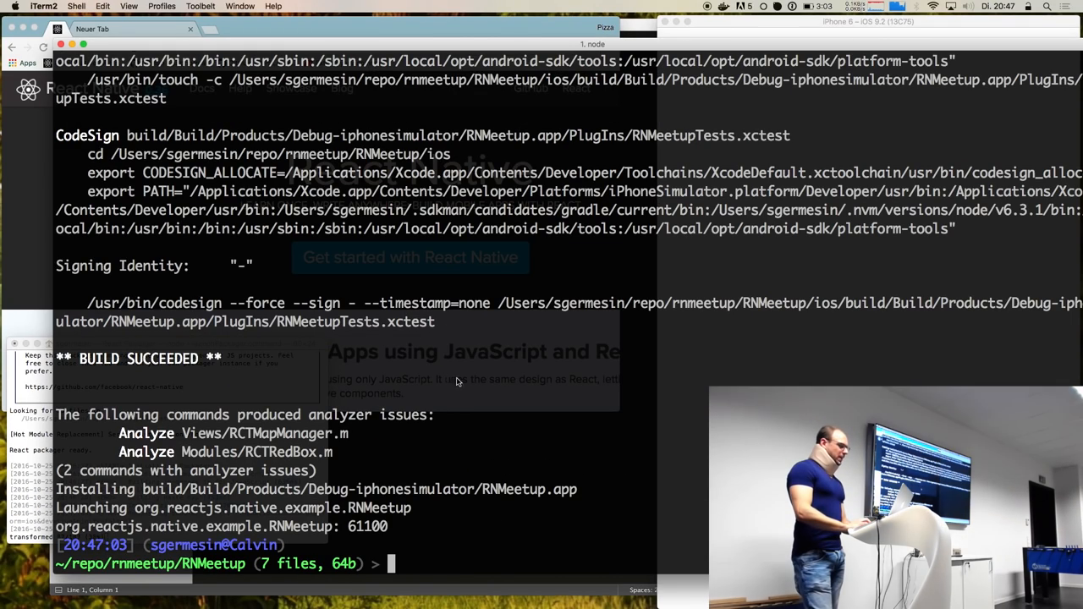
pyautogui.moveTo(685, 159)
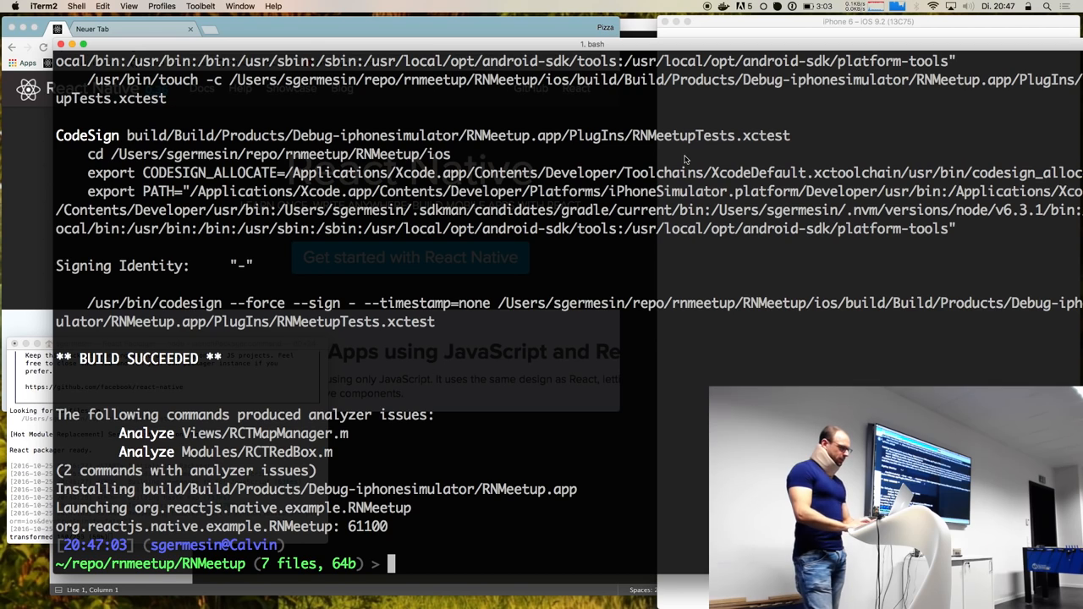
# - Bring the iOS Simulator window running the RNMeetup app to the front
pyautogui.click(868, 22)
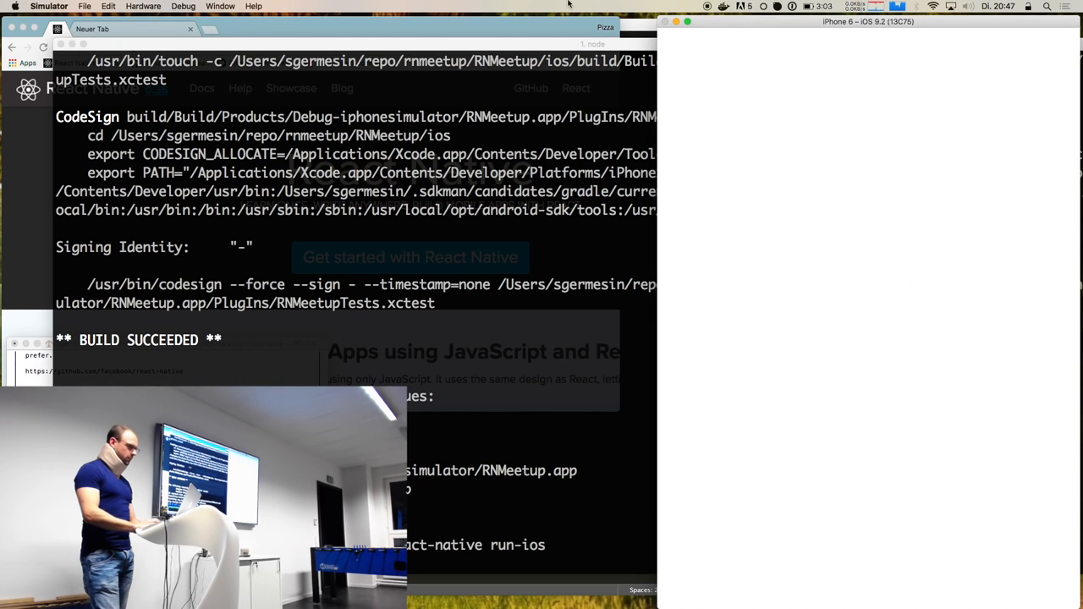
# - Scale the iPhone 6 simulator window to 50% from the Window menu
pyautogui.click(221, 6)
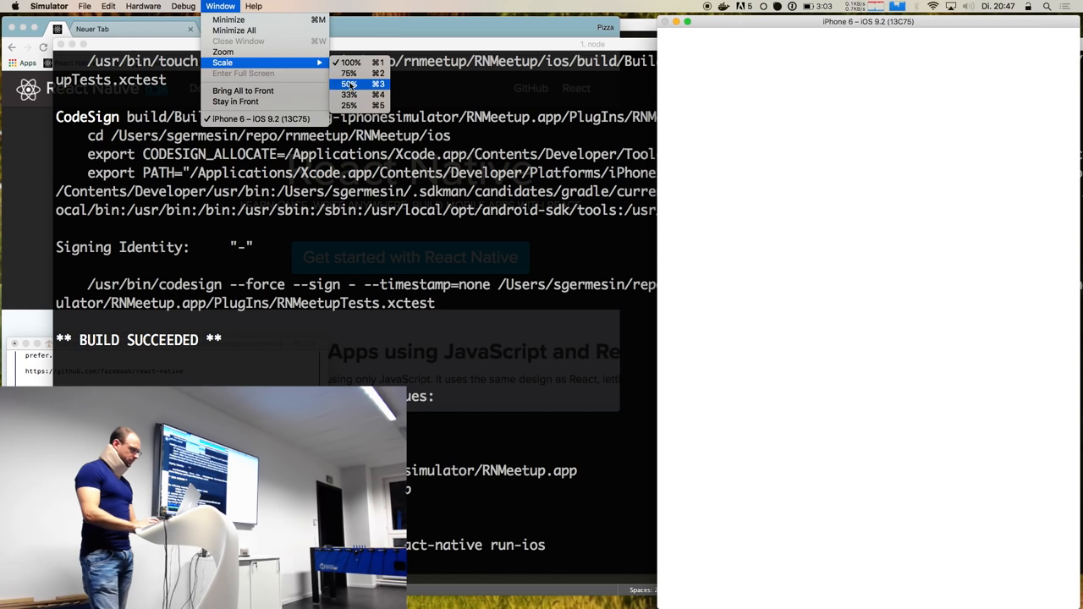
pyautogui.click(348, 84)
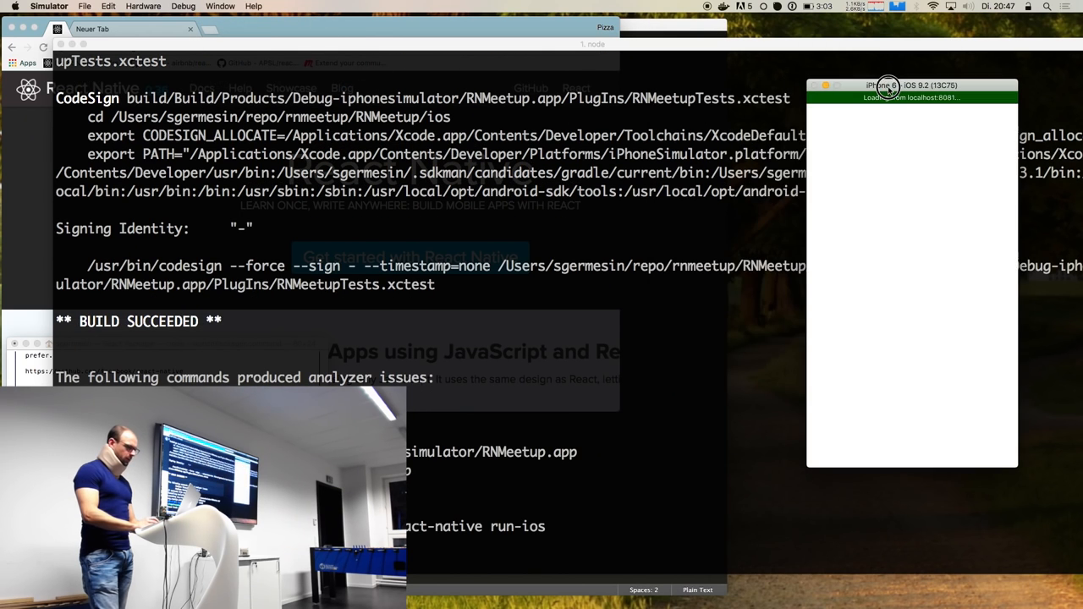
pyautogui.click(219, 6)
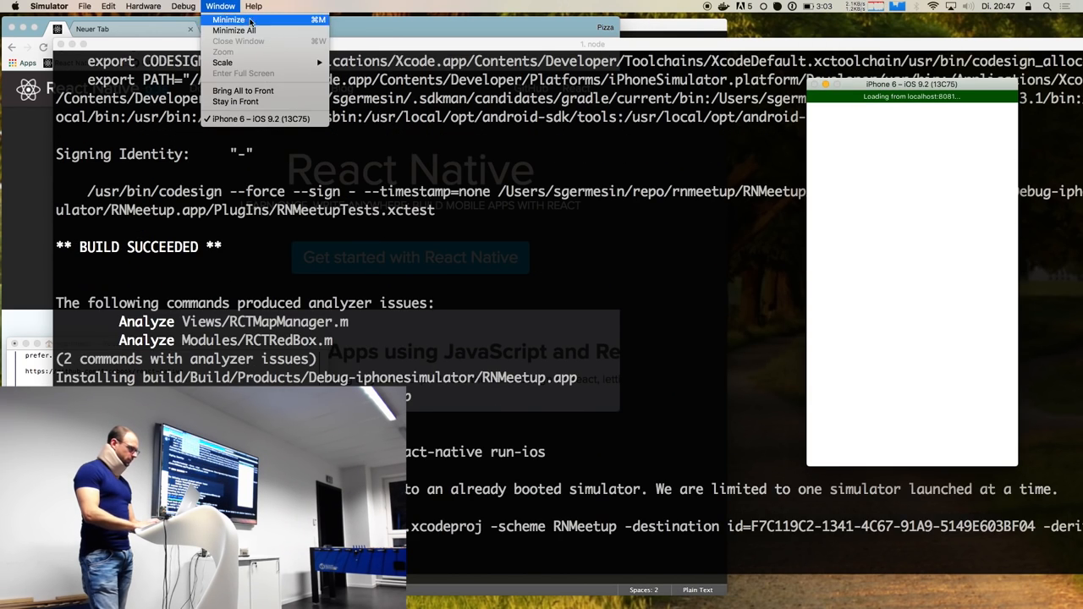